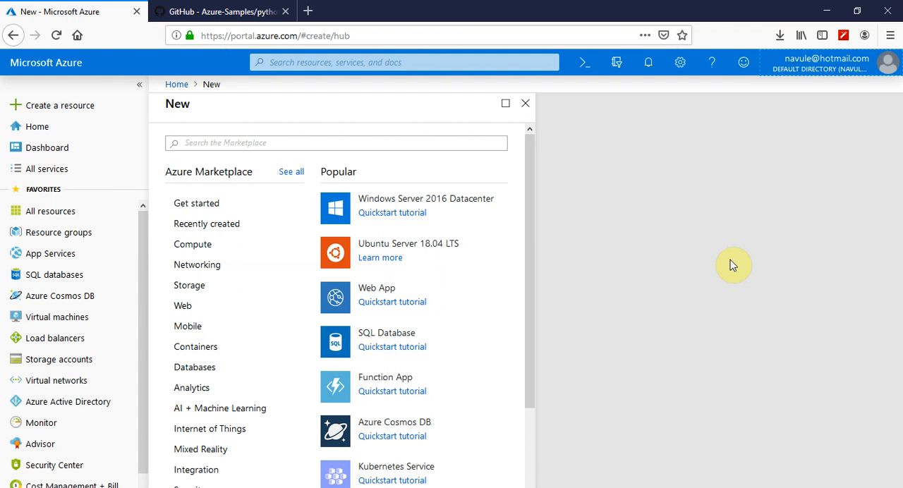
pyautogui.moveTo(742, 260)
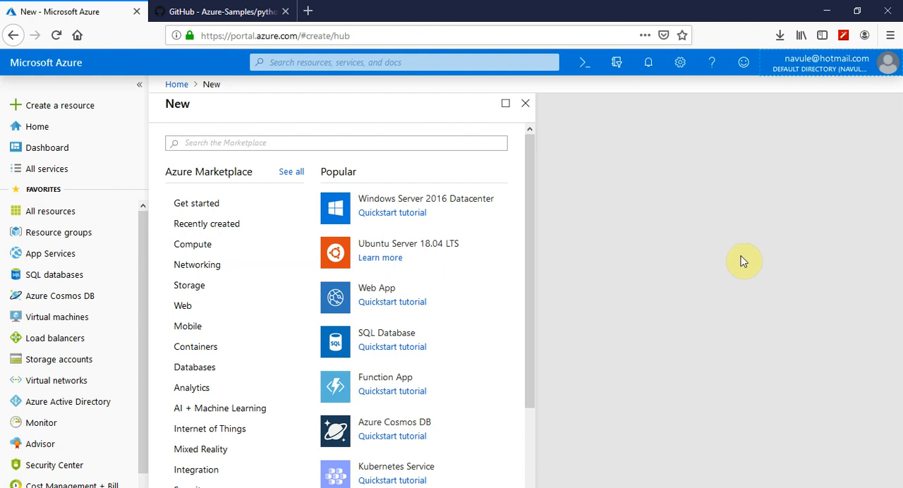
pyautogui.moveTo(367, 141)
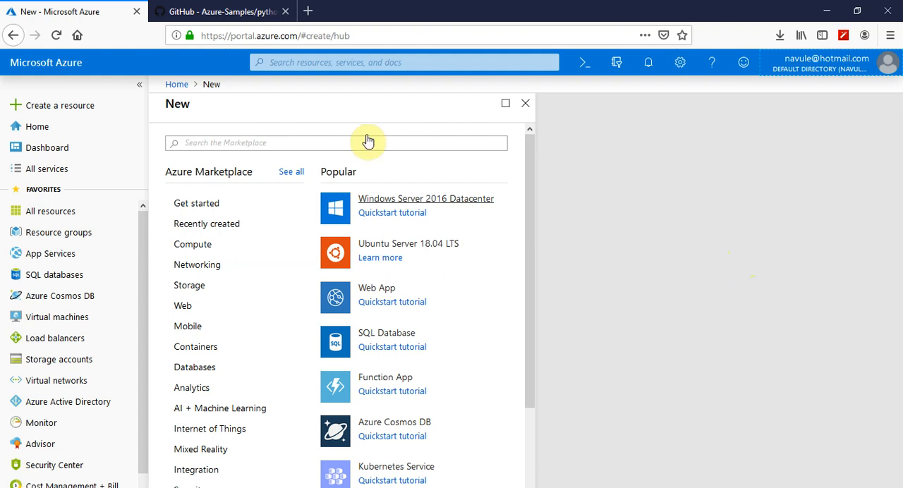
# Step: Review application.py in the GitHub sample repository, then switch back to the Azure portal's New page
pyautogui.click(219, 11)
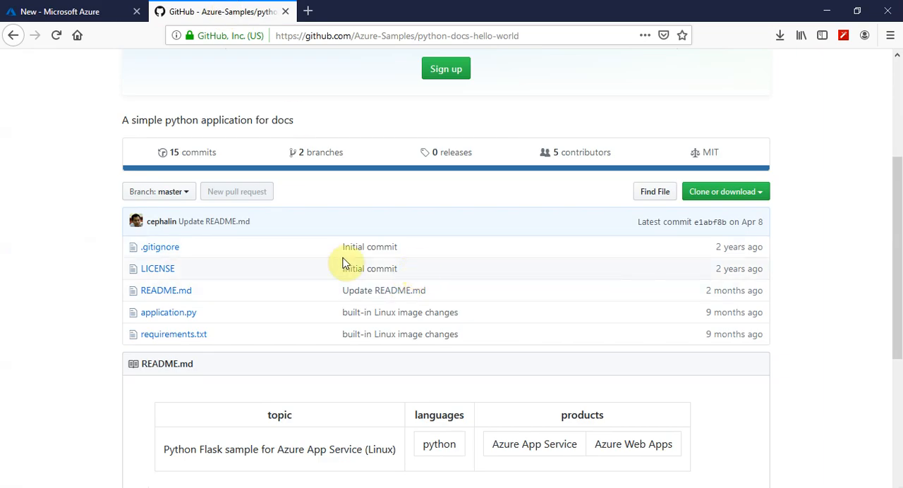
pyautogui.moveTo(182, 318)
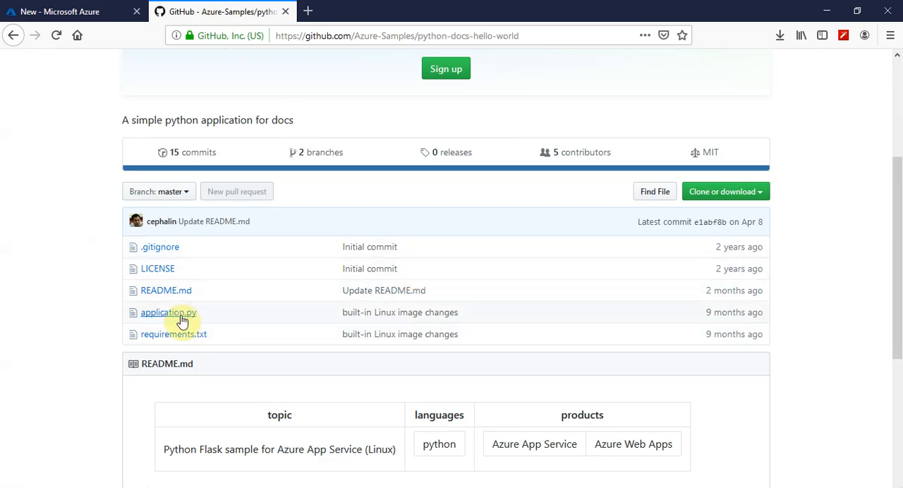
pyautogui.click(168, 312)
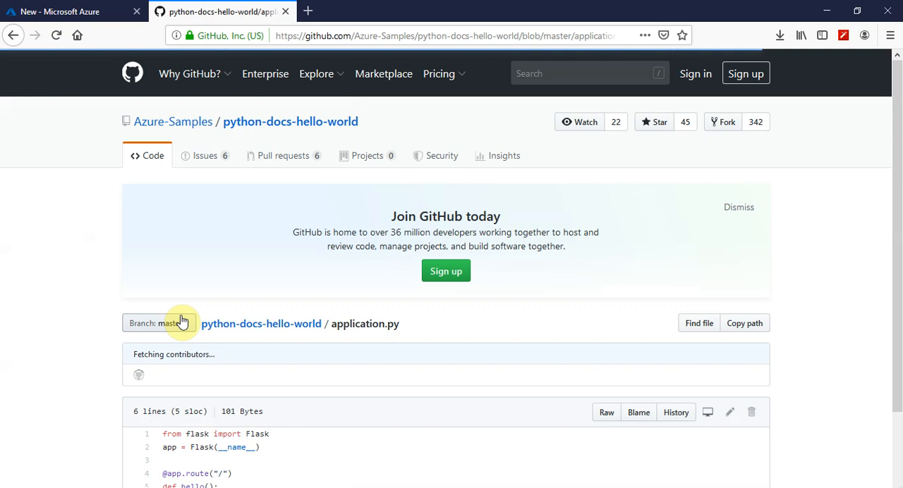
pyautogui.scroll(-3)
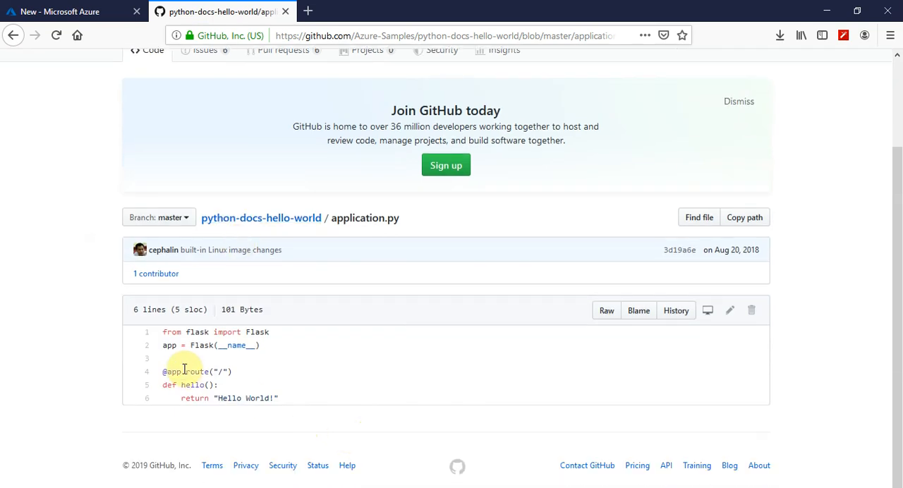
pyautogui.moveTo(289, 408)
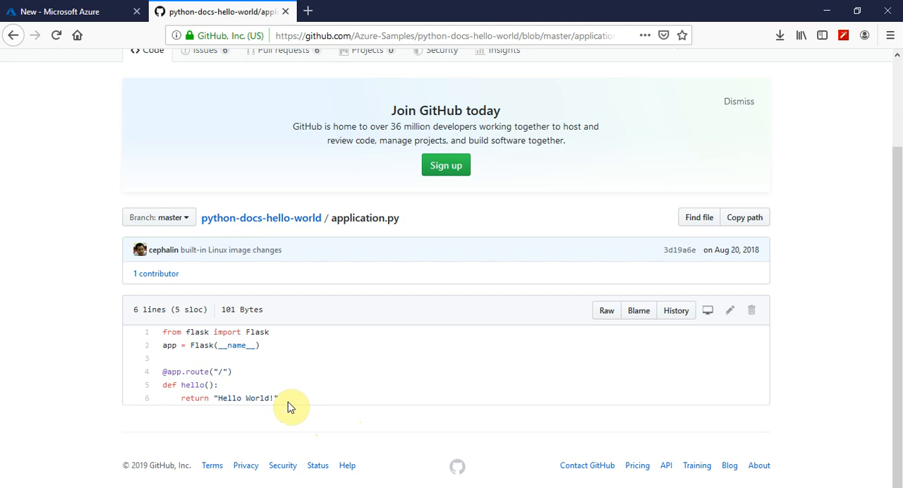
pyautogui.moveTo(167, 115)
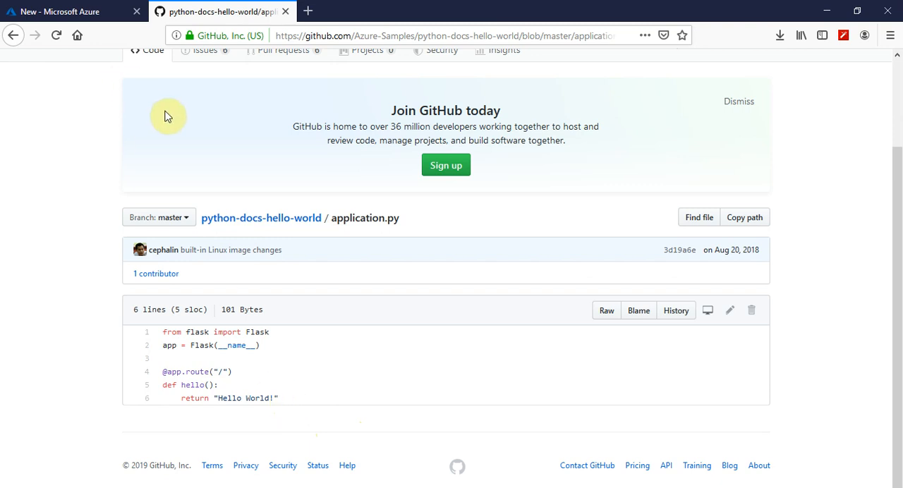
pyautogui.moveTo(267, 225)
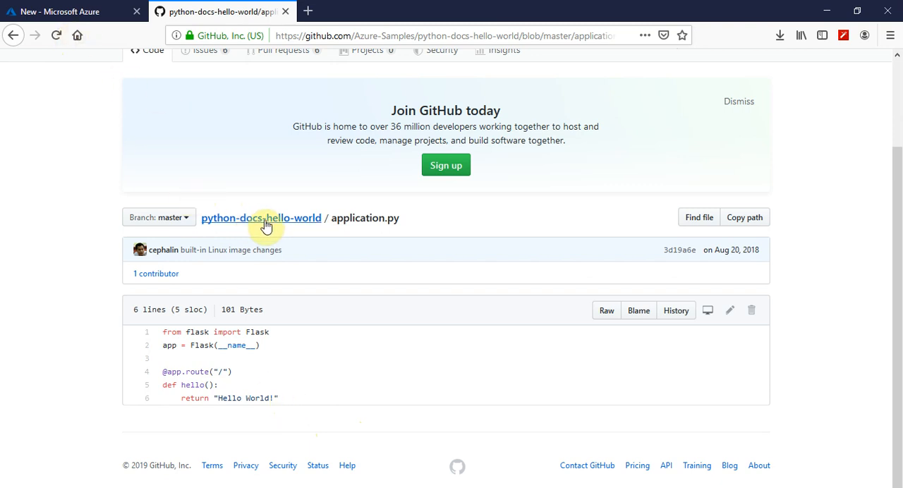
pyautogui.click(261, 217)
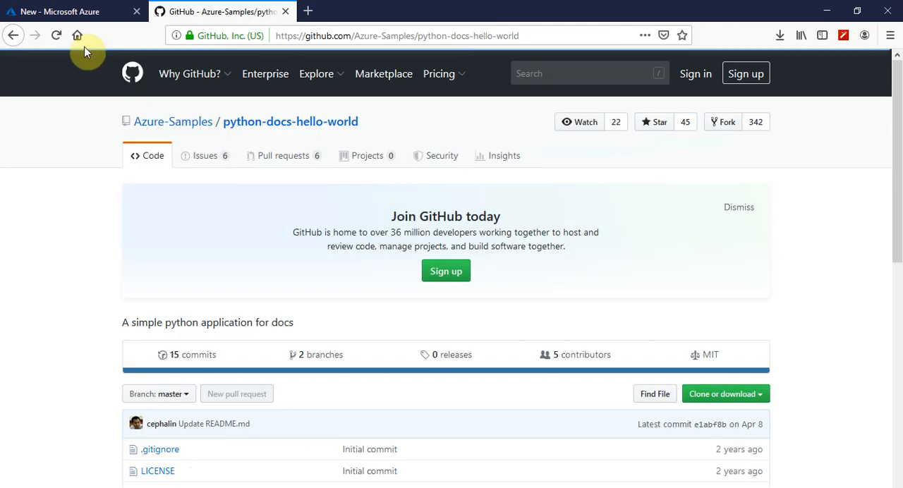
pyautogui.moveTo(64, 20)
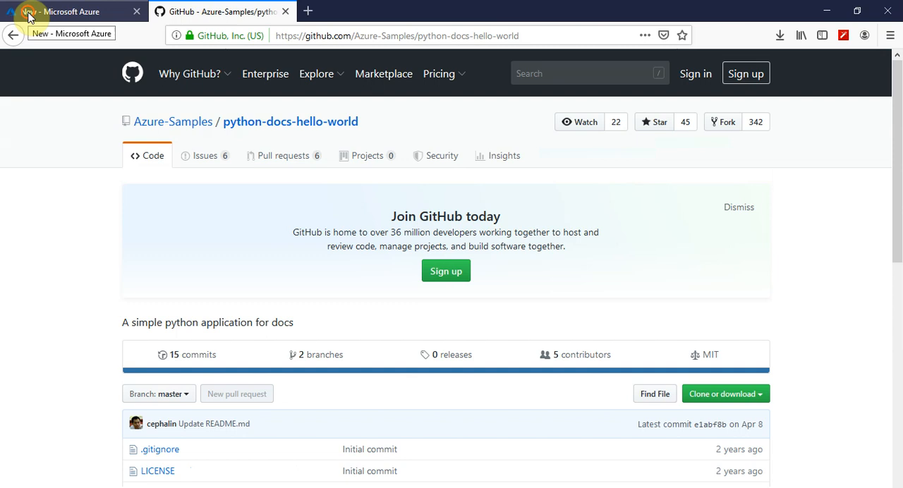
pyautogui.click(63, 11)
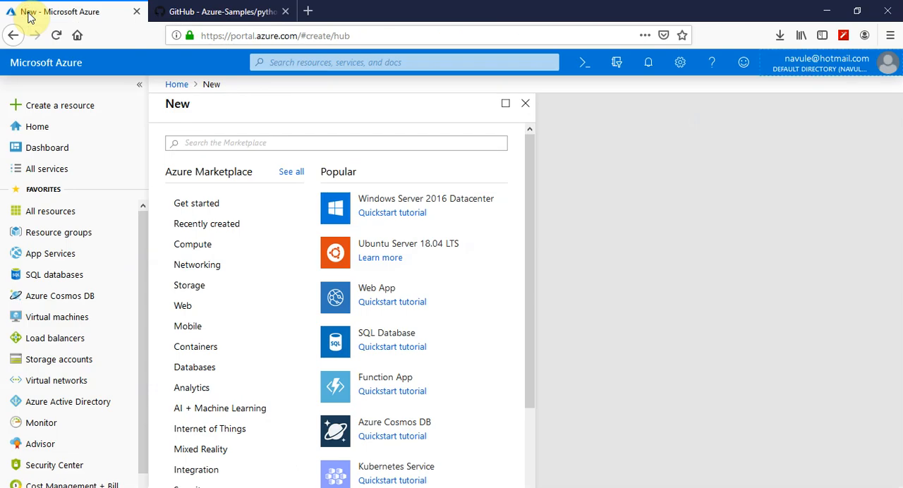
pyautogui.moveTo(306, 114)
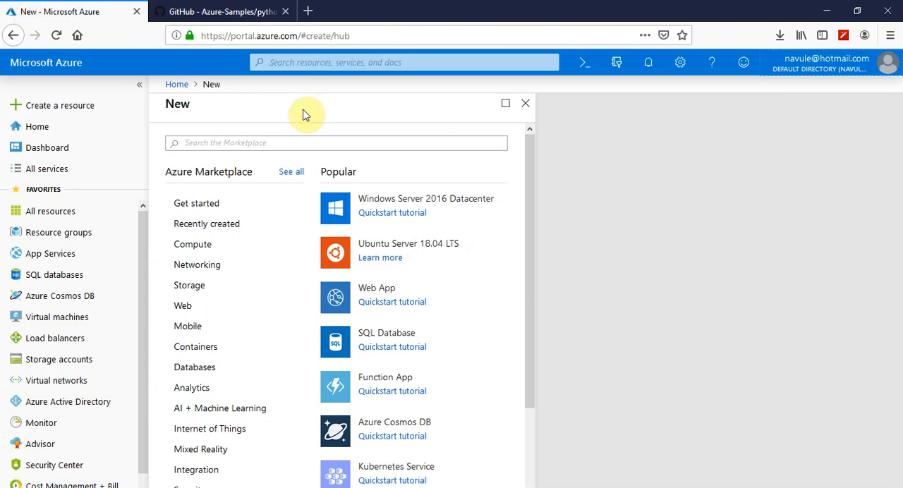
pyautogui.moveTo(584, 91)
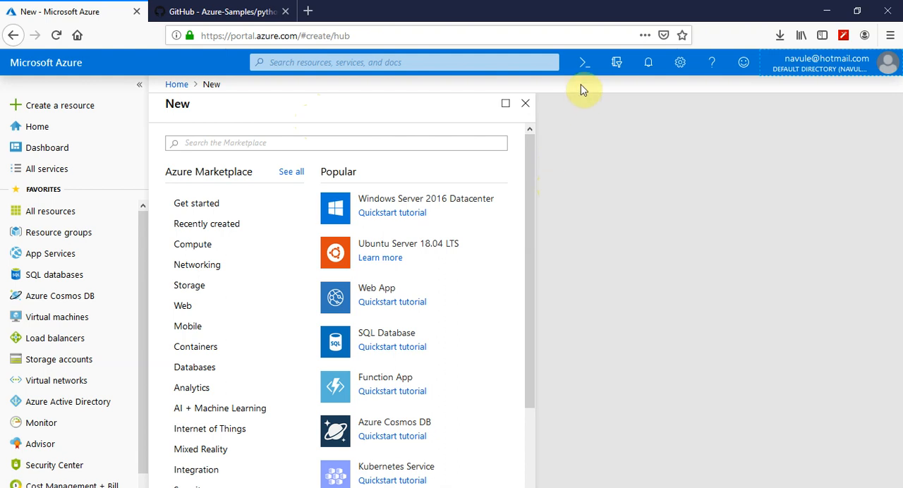
pyautogui.moveTo(584, 62)
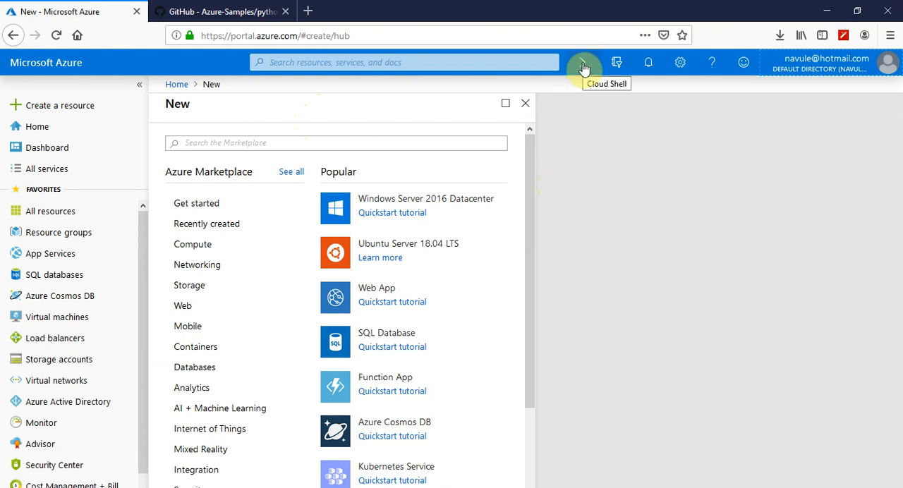
# Step: Launch Cloud Shell with a Bash session and confirm Create storage for its file share
pyautogui.click(584, 62)
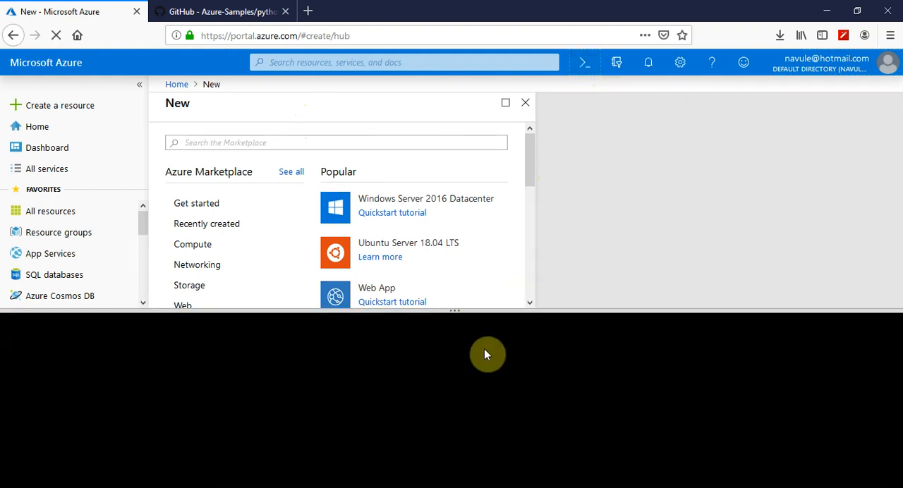
pyautogui.click(582, 62)
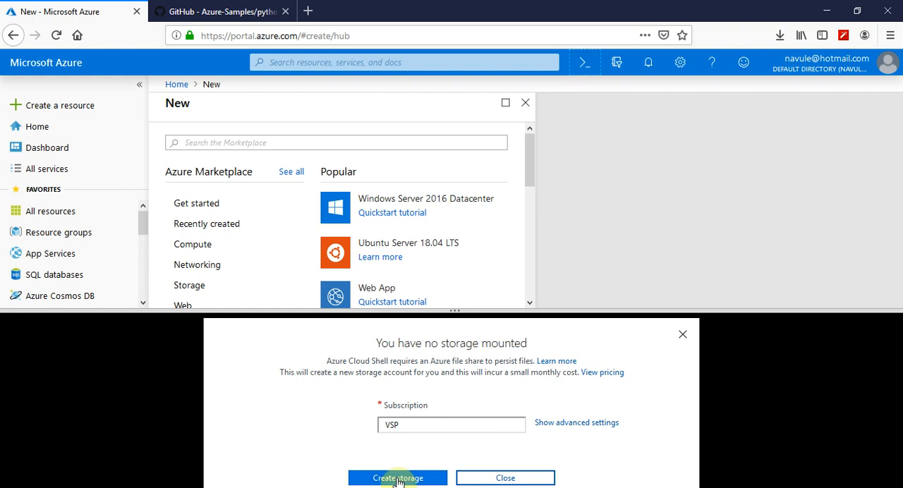
pyautogui.click(398, 477)
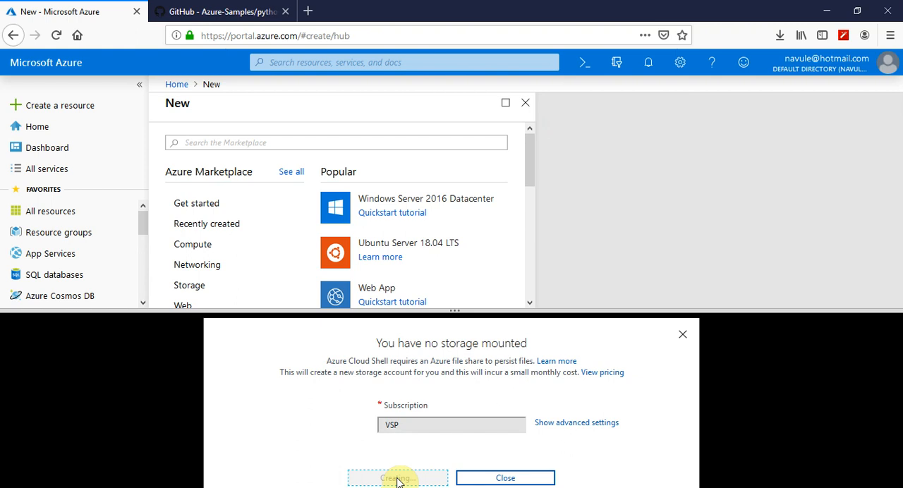
# Step: Let Cloud Shell finish provisioning storage and focus the connected Bash terminal
pyautogui.click(397, 477)
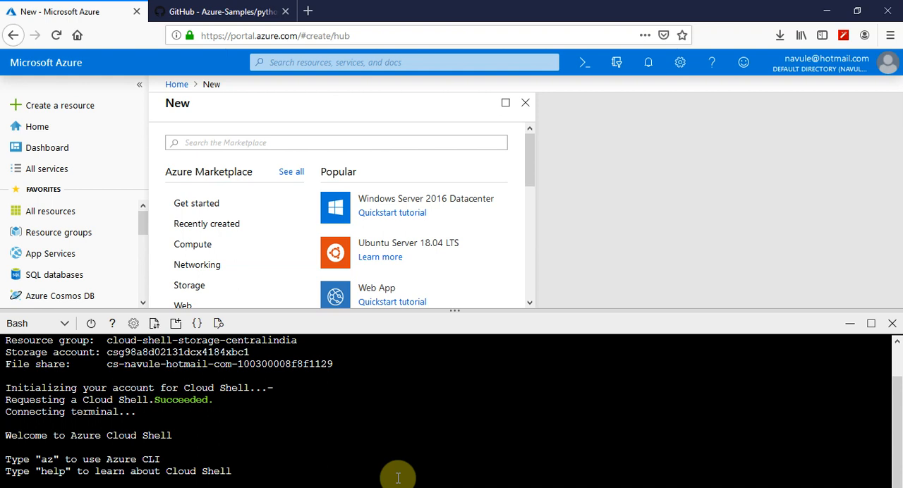
pyautogui.click(218, 12)
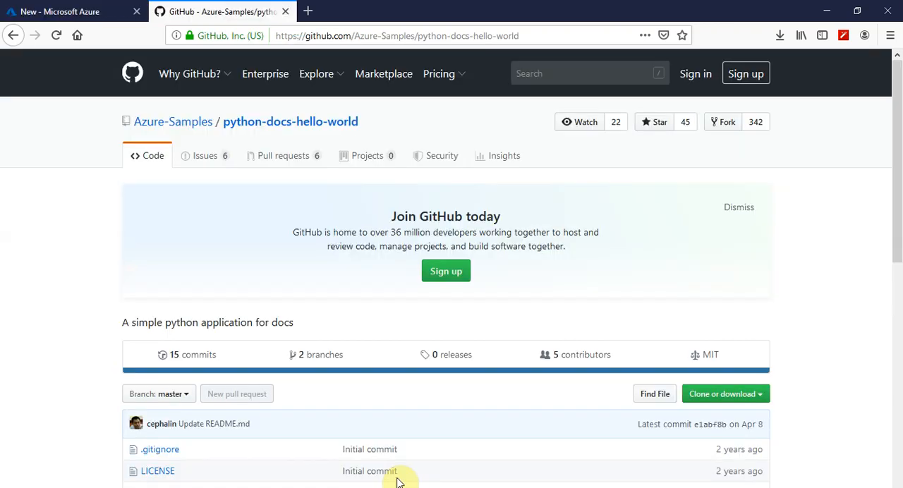
# Step: Reveal the HTTPS clone URL of python-docs-hello-world via Clone or download, then return to the portal
pyautogui.scroll(-3)
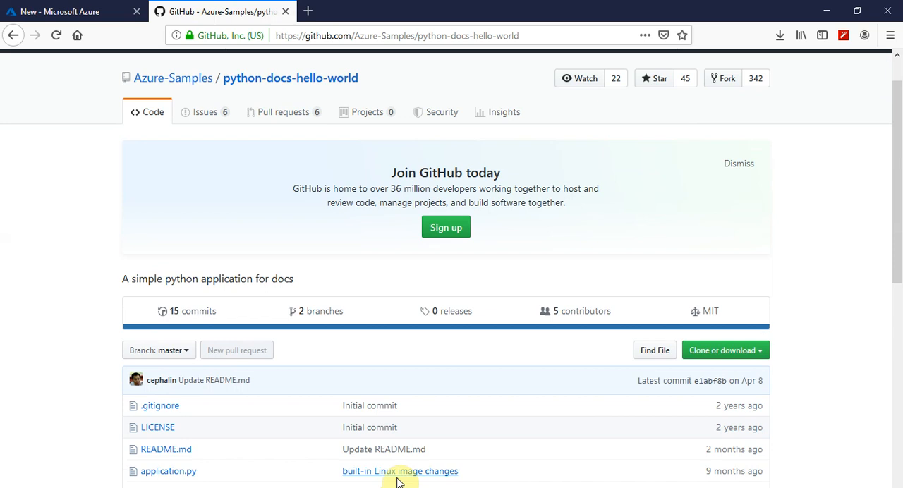
pyautogui.scroll(-3)
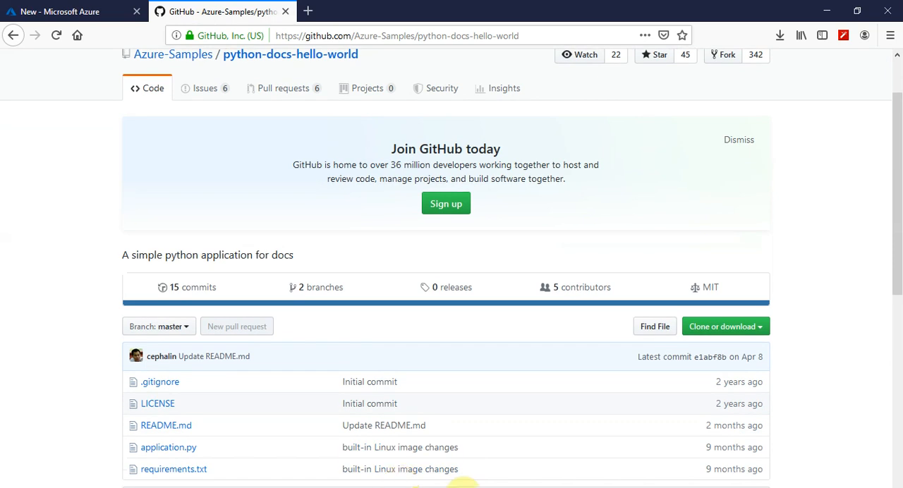
pyautogui.moveTo(722, 331)
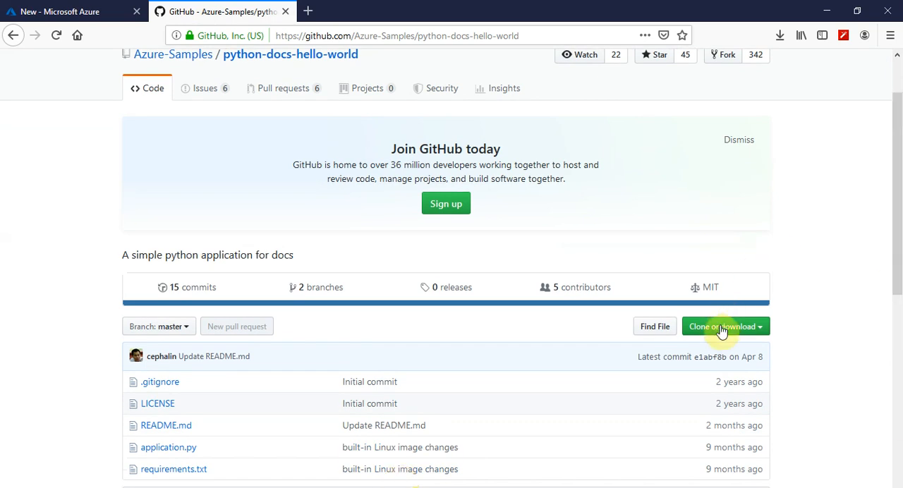
pyautogui.click(722, 325)
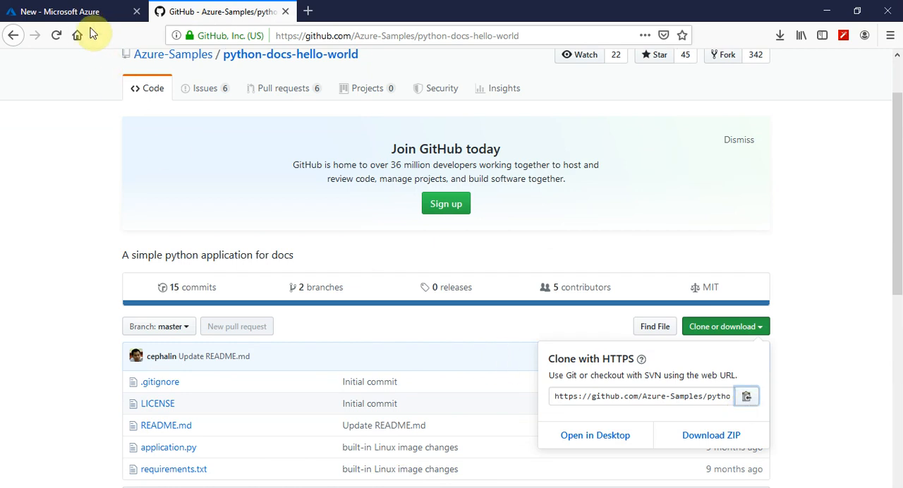
pyautogui.click(59, 11)
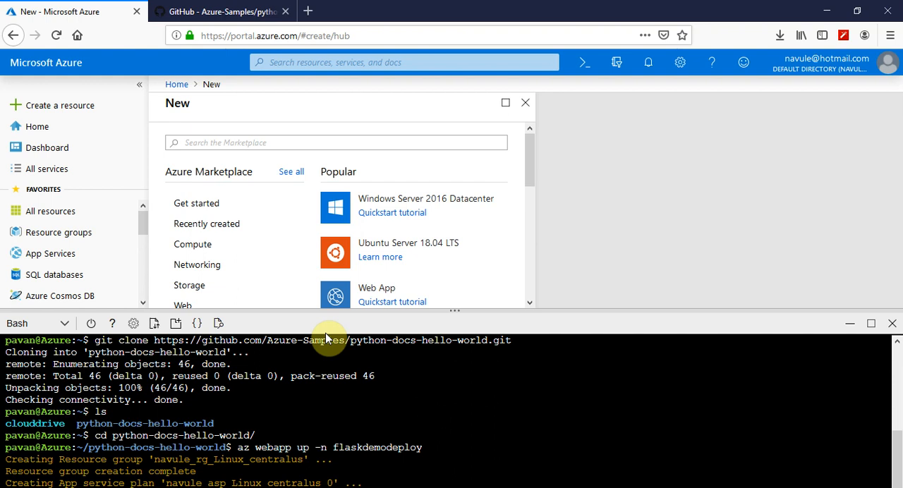
# Step: Follow the az webapp up output as the resource group, App Service plan and flaskdemodeploy app are created
pyautogui.scroll(-3)
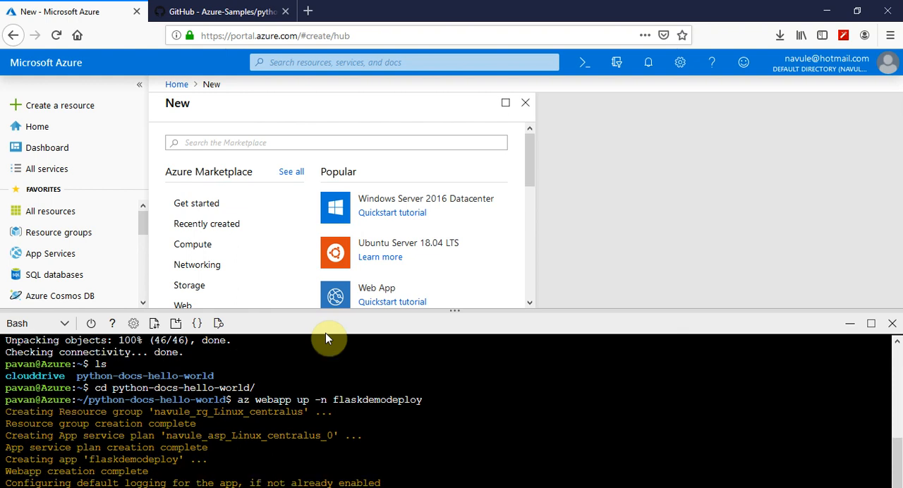
pyautogui.scroll(-3)
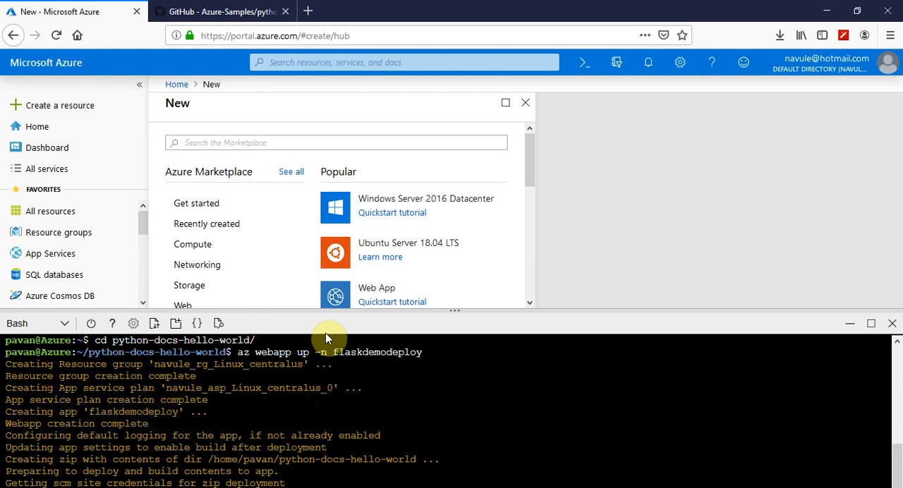
pyautogui.scroll(-3)
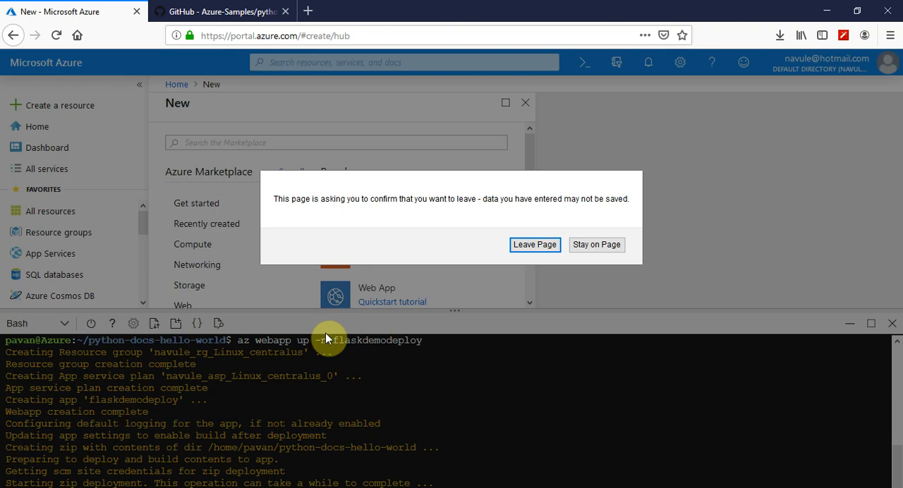
# Step: Choose Stay on Page so the shell keeps running until flaskdemodeploy.azurewebsites.net is reported
pyautogui.click(595, 244)
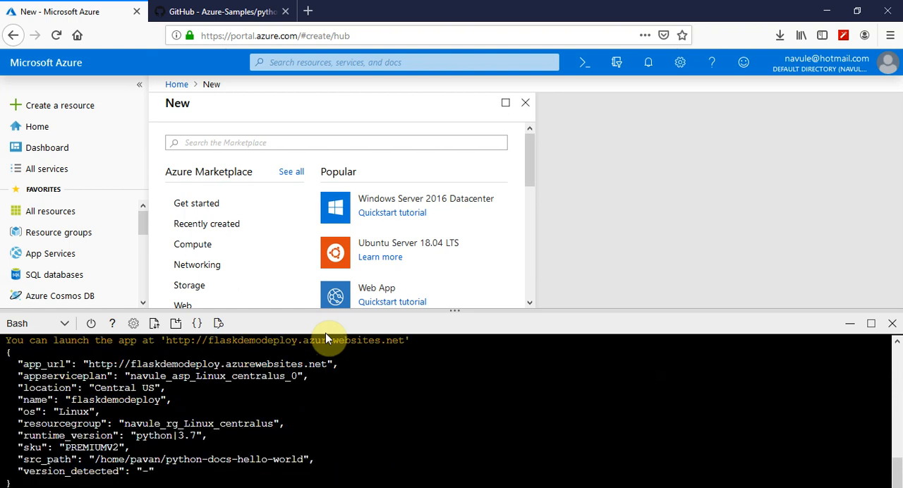
pyautogui.moveTo(189, 415)
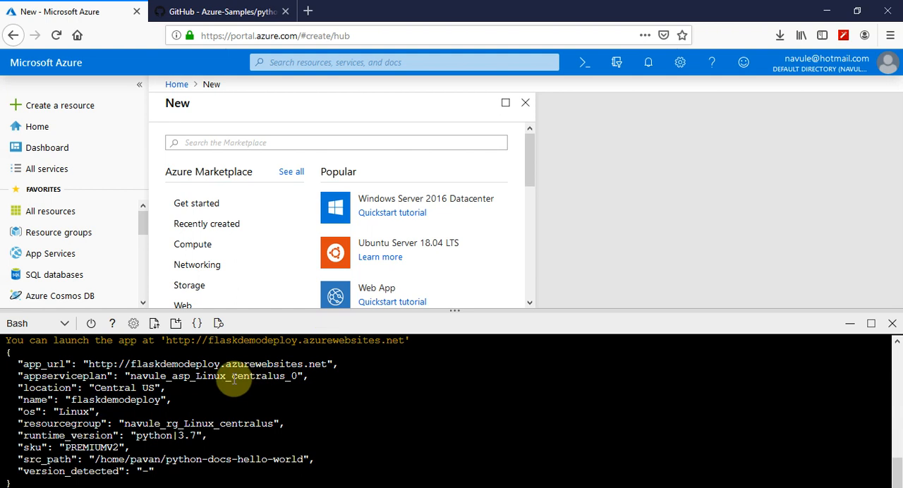
pyautogui.moveTo(236, 423)
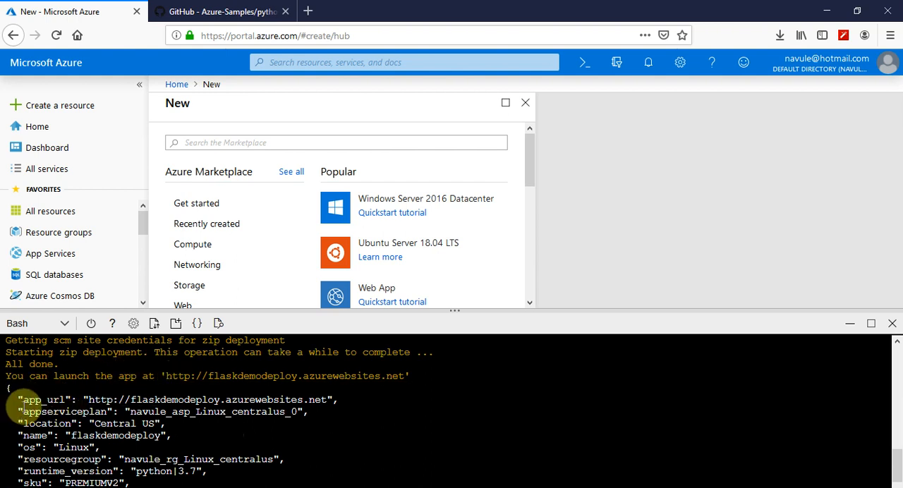
pyautogui.scroll(-3)
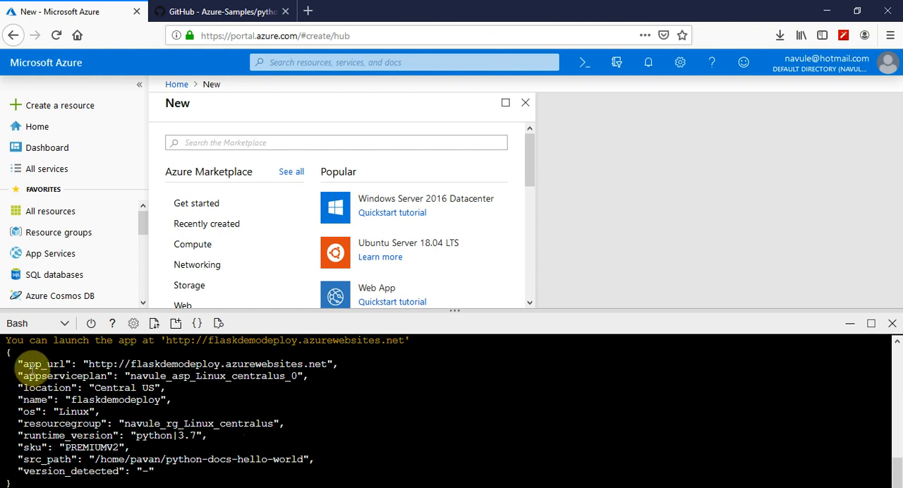
pyautogui.moveTo(135, 367)
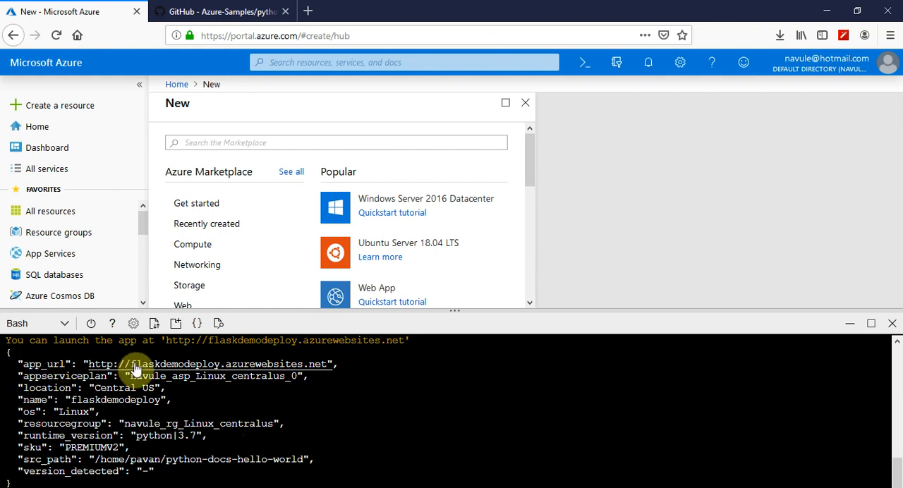
pyautogui.moveTo(125, 373)
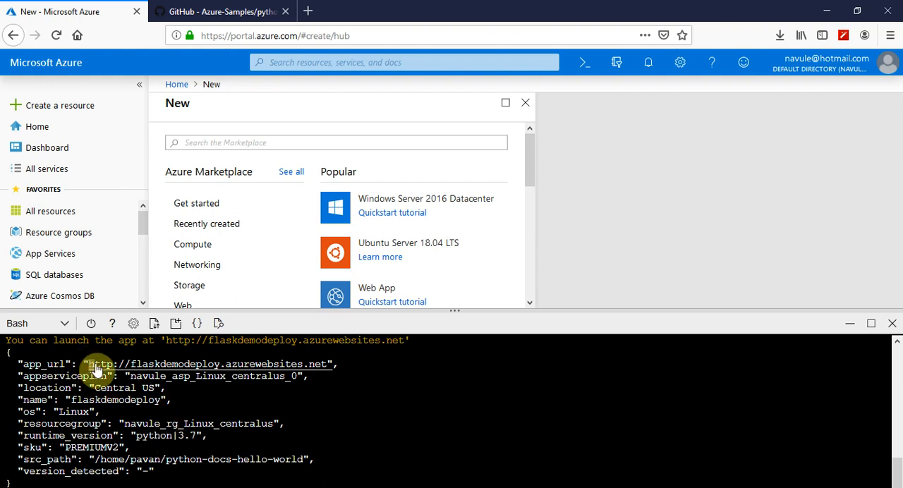
pyautogui.moveTo(323, 366)
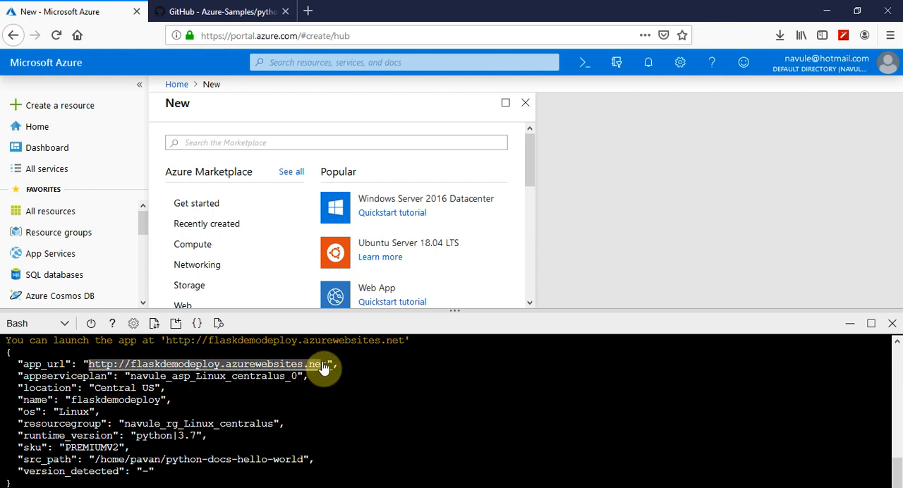
# Step: Open flaskdemodeploy.azurewebsites.net from the shell in a new tab and re-enter the address after the server-not-found error
pyautogui.rightClick(313, 367)
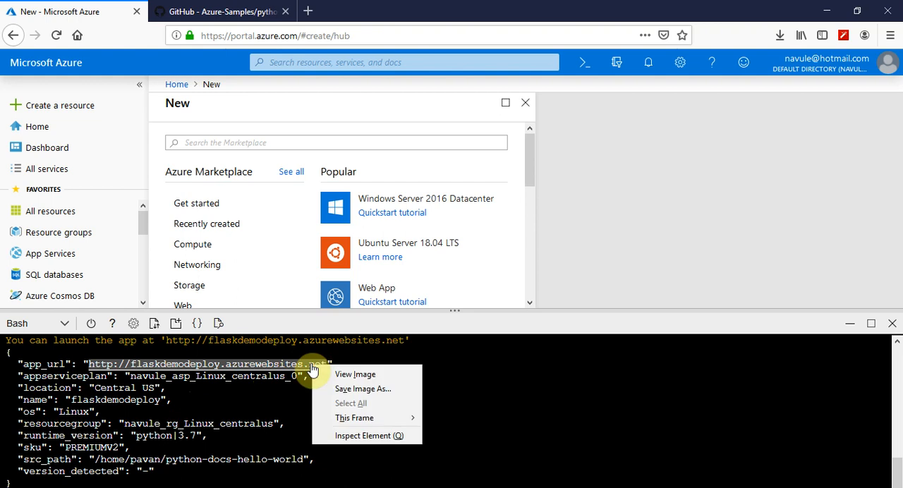
pyautogui.moveTo(274, 367)
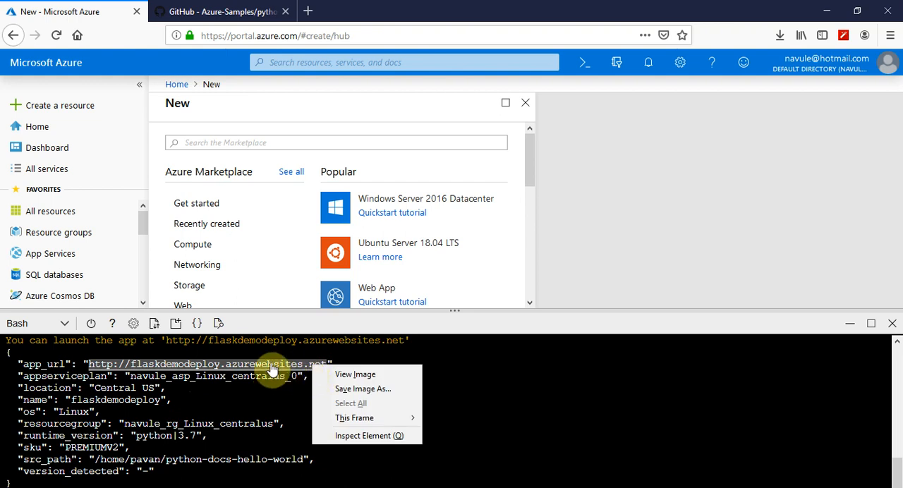
pyautogui.click(204, 364)
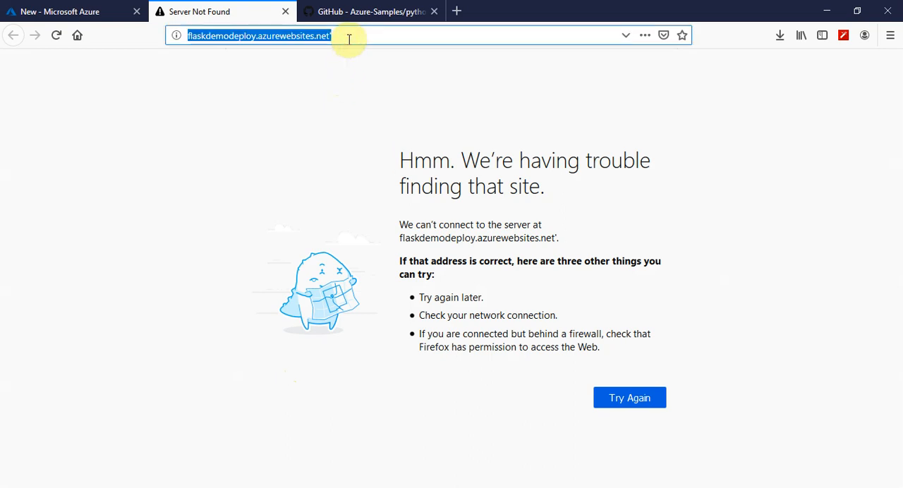
pyautogui.click(348, 35)
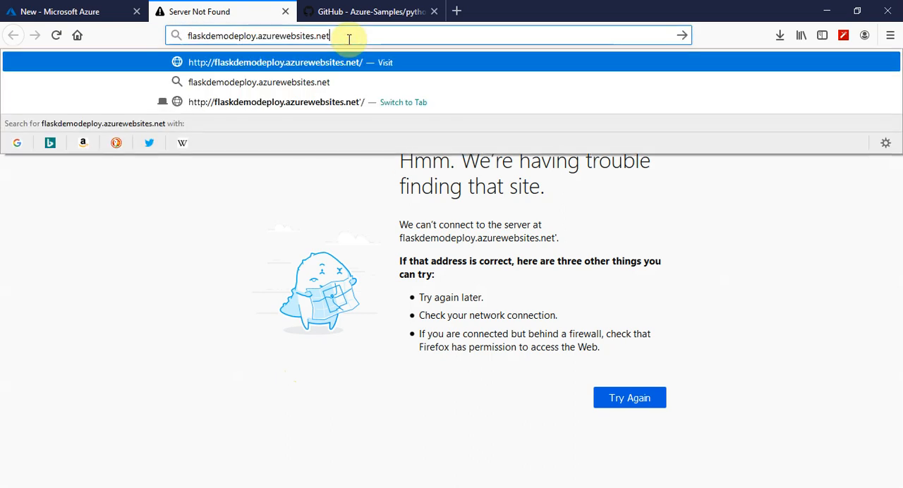